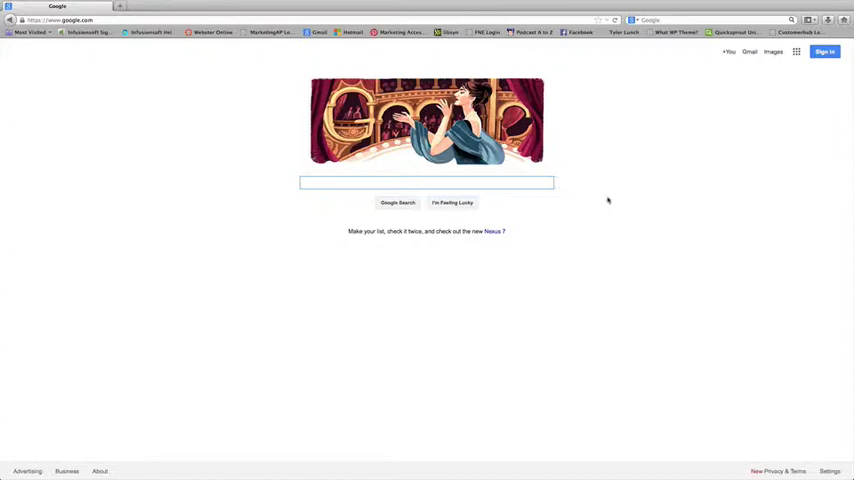
- Search Google for 'marketing consultant' to see its ads and listings
{"action": "left_click", "coordinate": [427, 182]}
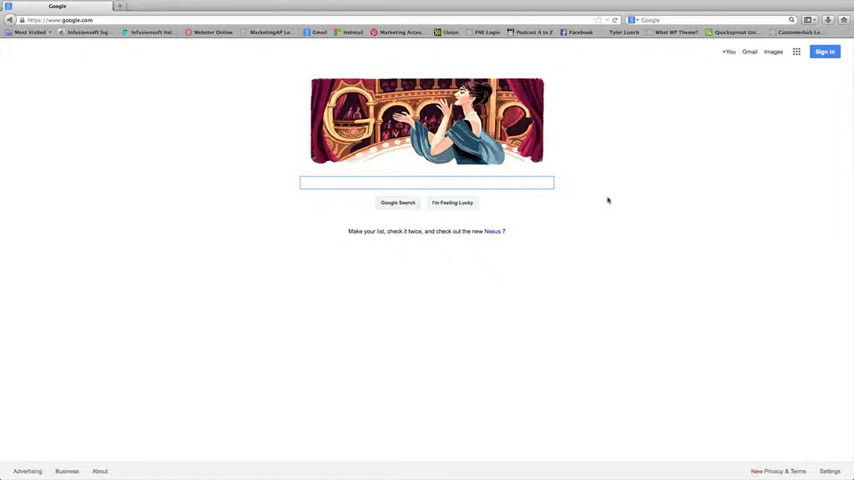
{"action": "type", "text": "marketing consultant"}
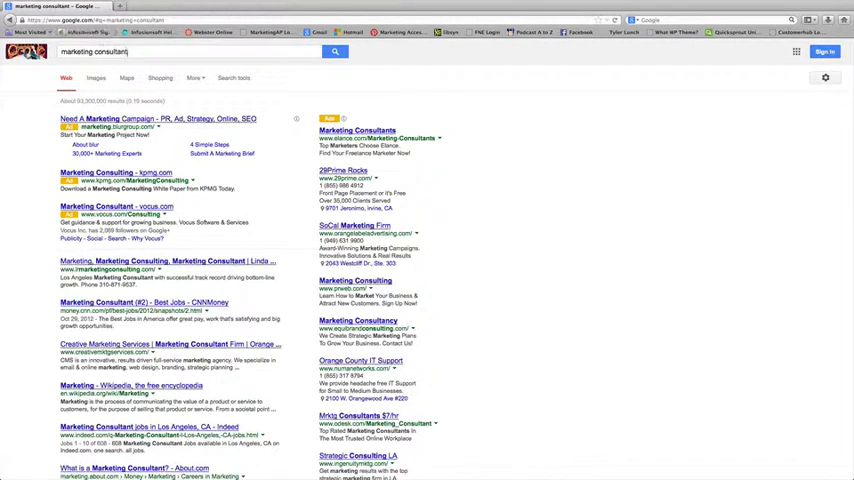
- Search 'keyword planner', open the AdWords Keyword Planner, and enter the 'anthony' email to sign in
{"action": "type", "text": "key"}
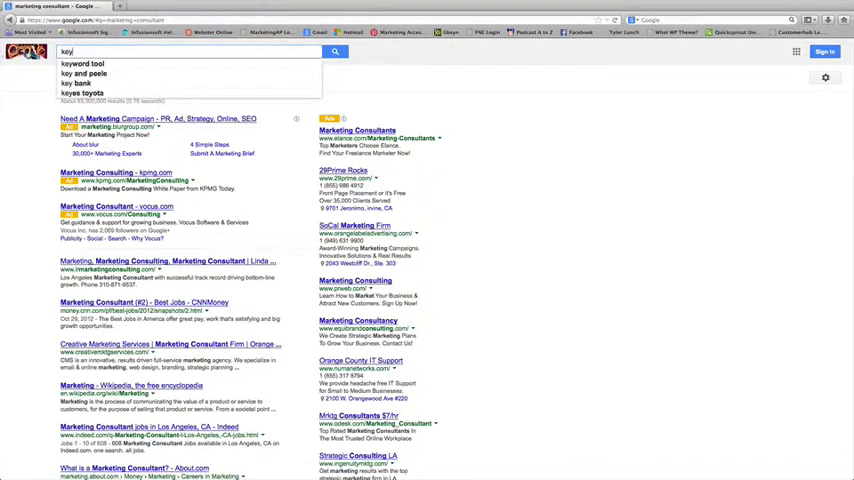
{"action": "type", "text": "keyword planner"}
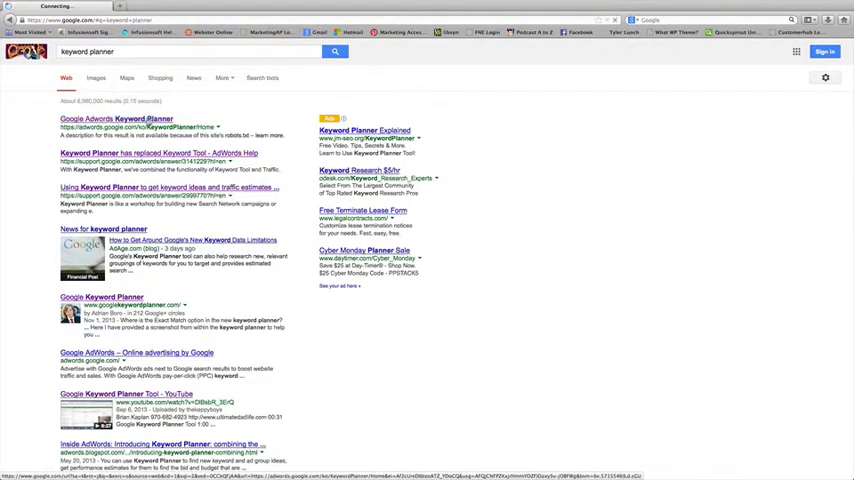
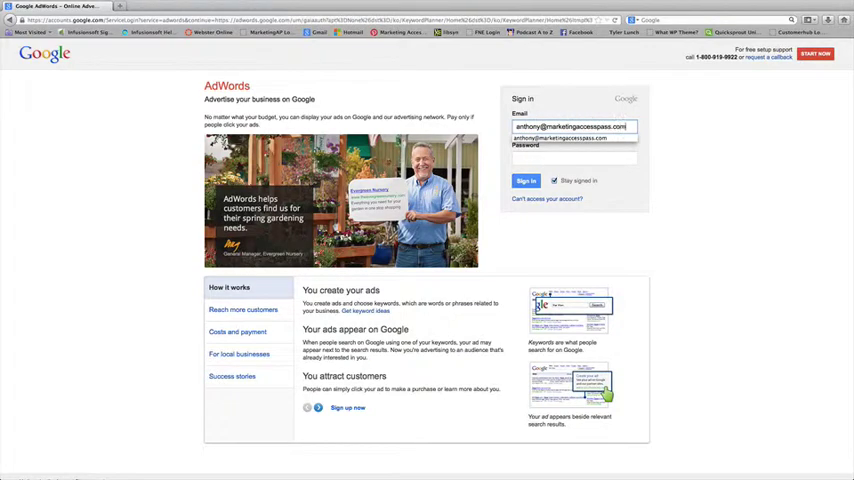
- Sign in to AdWords and expand 'Search for new keyword and ad group ideas'
{"action": "left_click", "coordinate": [526, 181]}
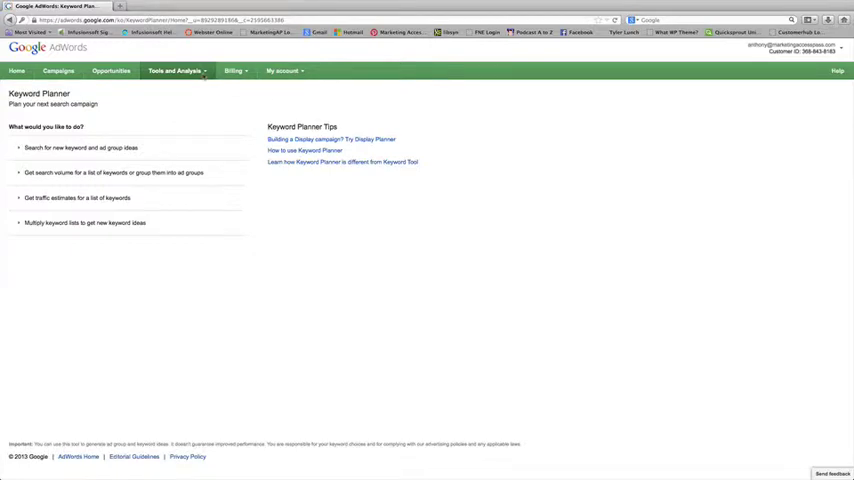
{"action": "left_click", "coordinate": [174, 70]}
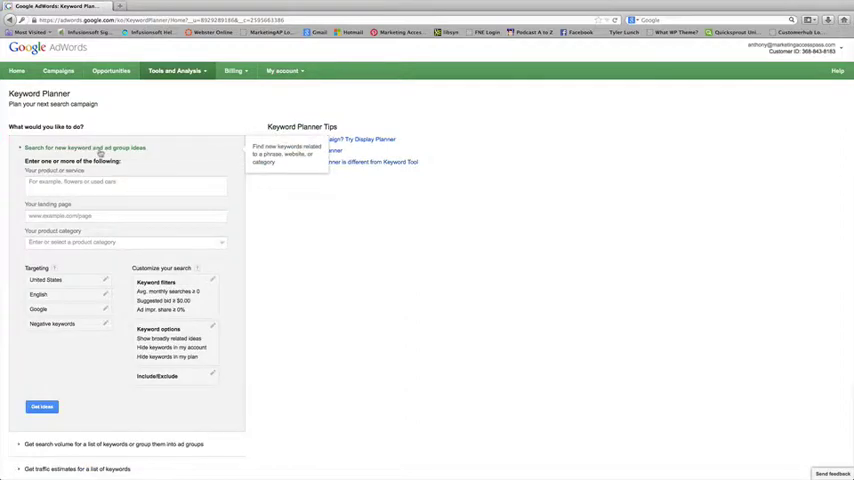
- Enter 'marketing consultant' as the product or service and get ad group ideas
{"action": "left_click", "coordinate": [125, 185]}
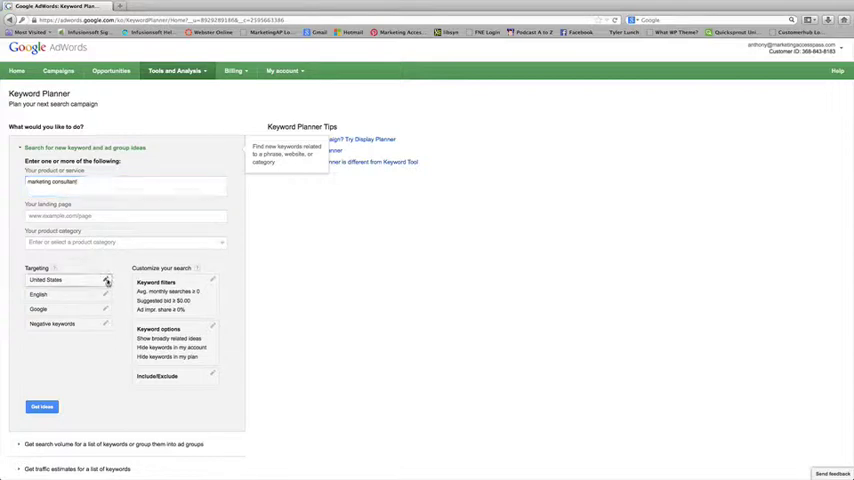
{"action": "left_click", "coordinate": [105, 281]}
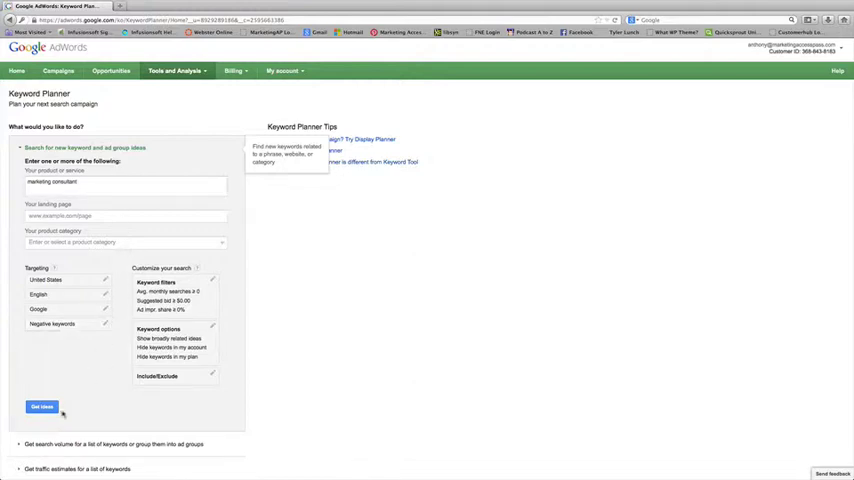
{"action": "left_click", "coordinate": [42, 407]}
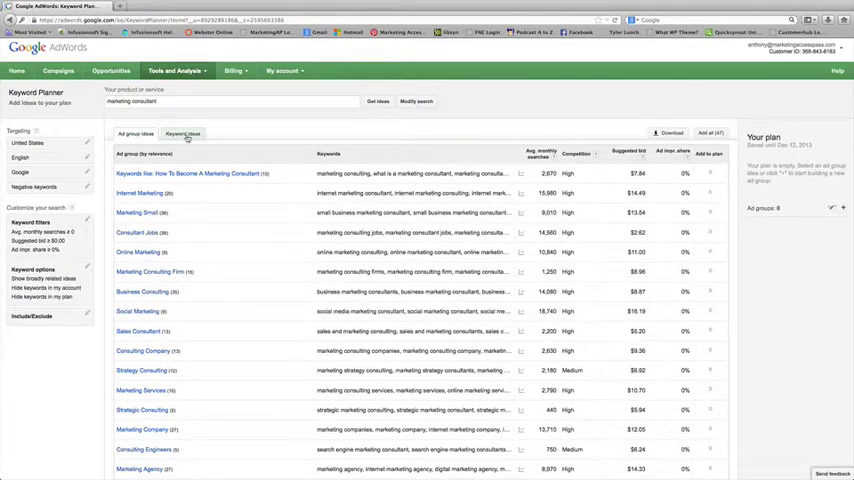
- Show Keyword ideas and rerun for 'marketing consulting', reviewing its 880 monthly searches
{"action": "left_click", "coordinate": [182, 133]}
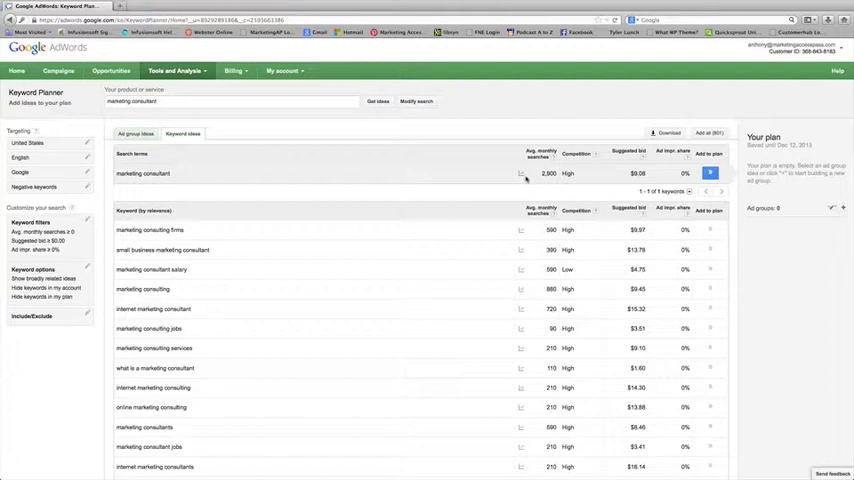
{"action": "mouse_move", "coordinate": [521, 173]}
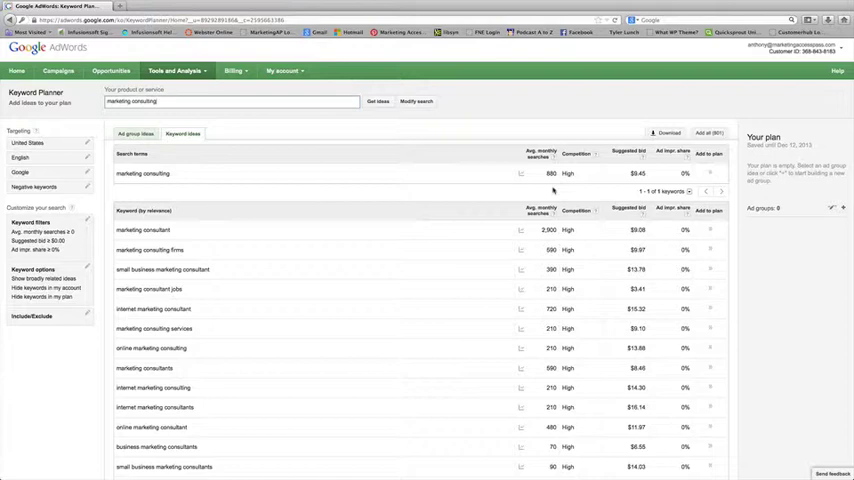
{"action": "left_click", "coordinate": [710, 230]}
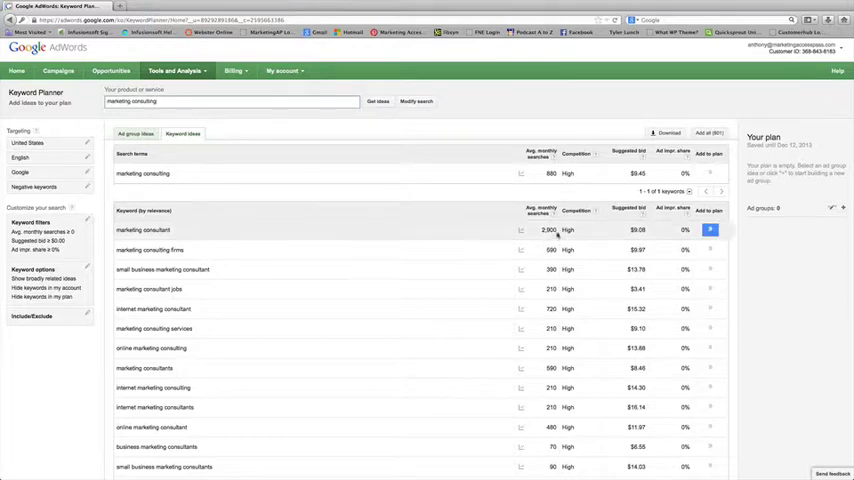